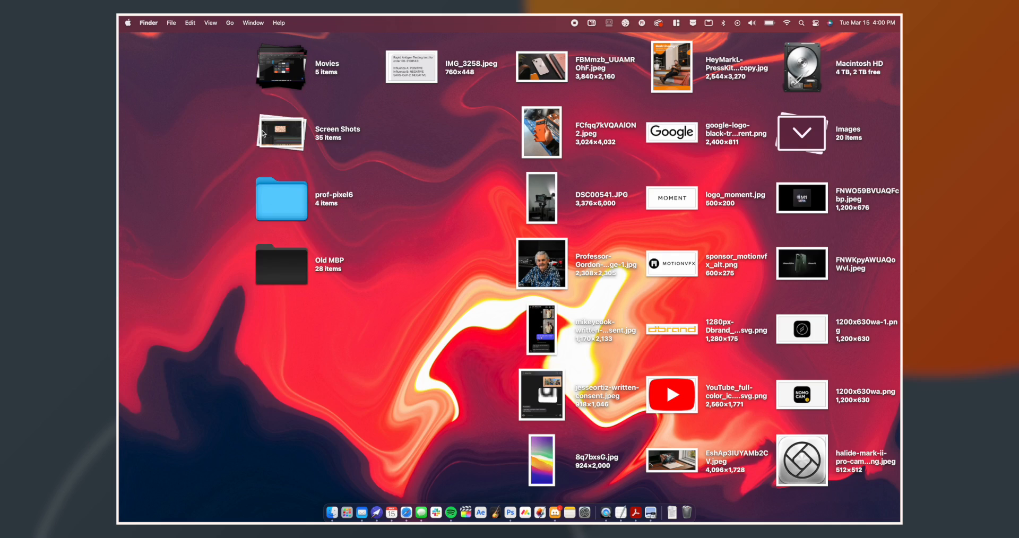
mouse_move(738, 166)
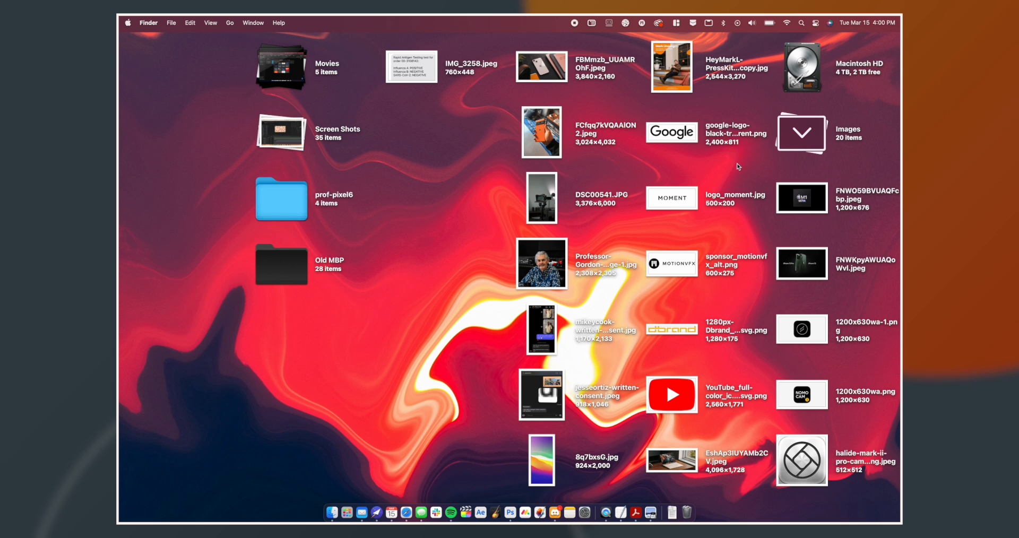